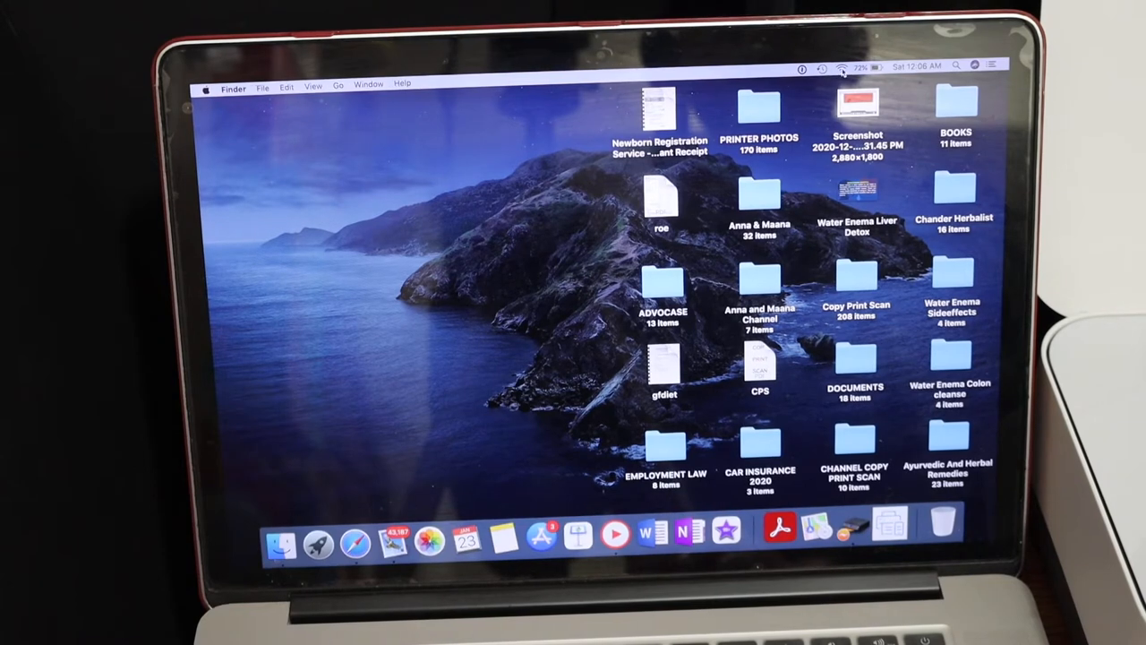
# Join the DIRECT-13-HP Tango Wi-Fi network from the menu bar using its WPA2 password.
pyautogui.click(843, 65)
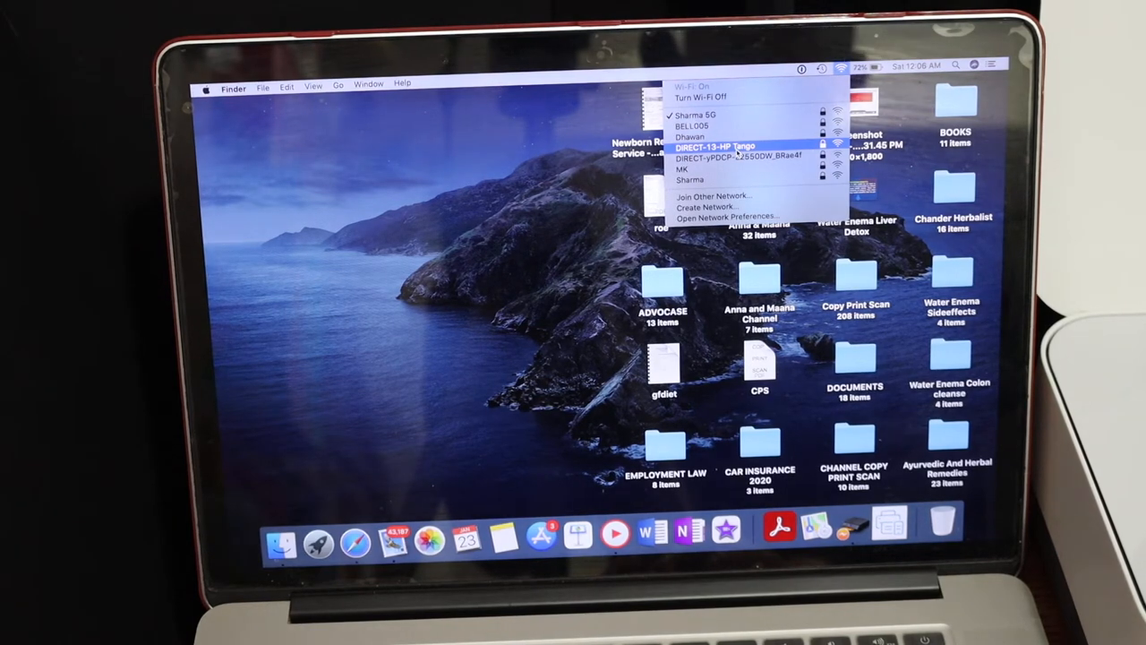
pyautogui.click(717, 146)
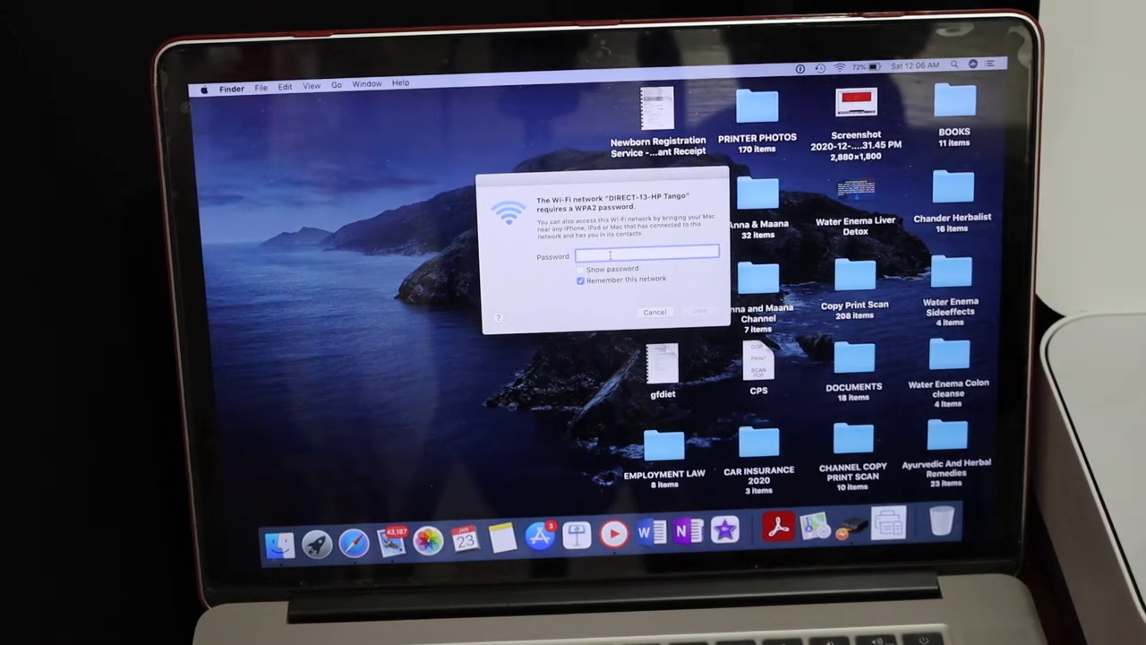
pyautogui.write('••')
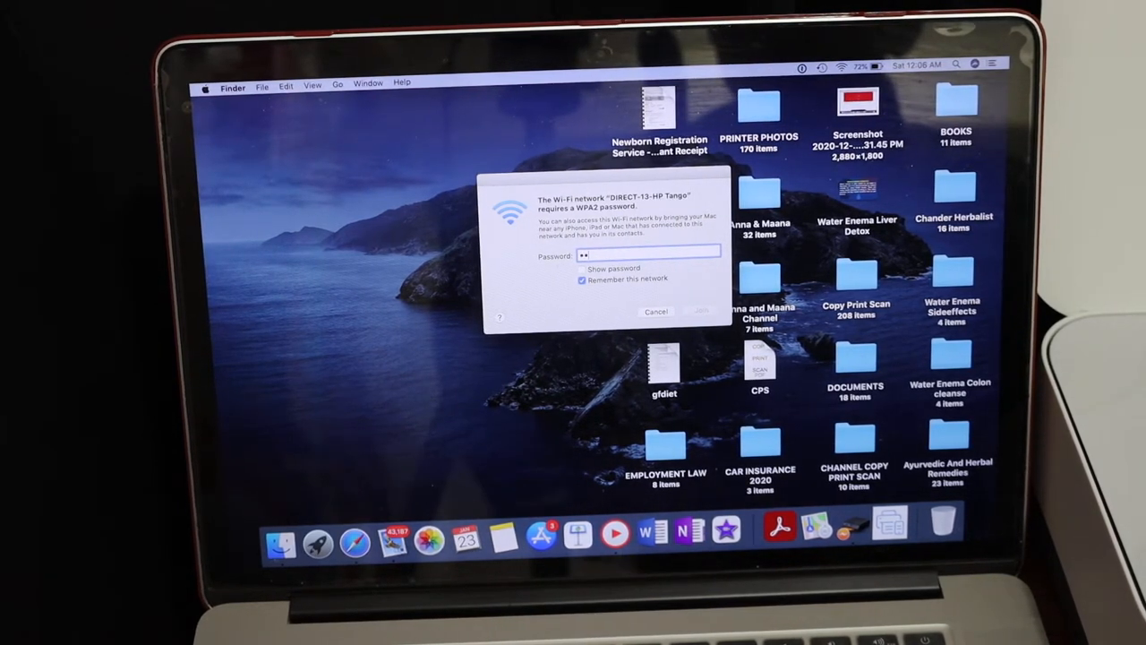
pyautogui.write('••')
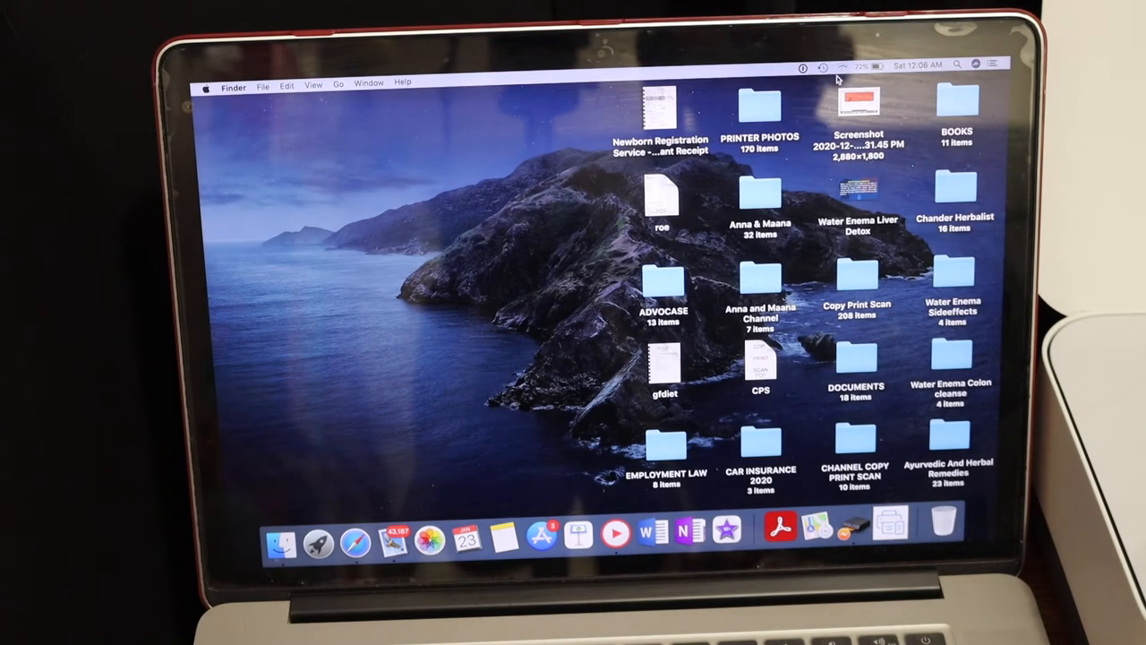
# Open Launchpad from the Dock to show all installed applications.
pyautogui.click(847, 64)
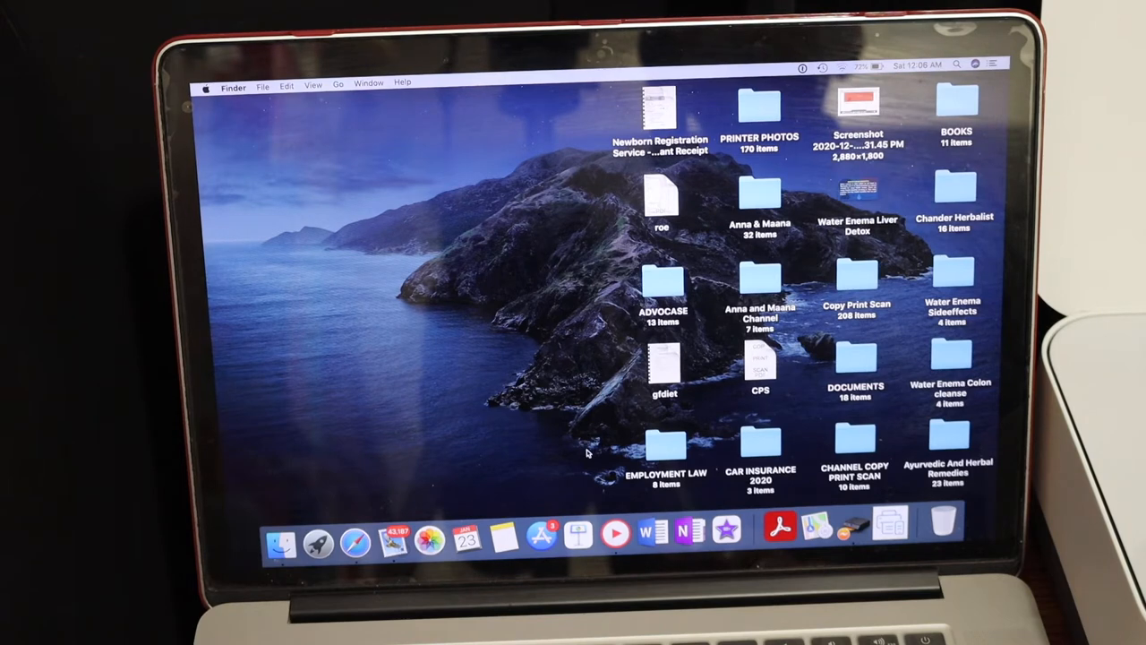
pyautogui.moveTo(319, 528)
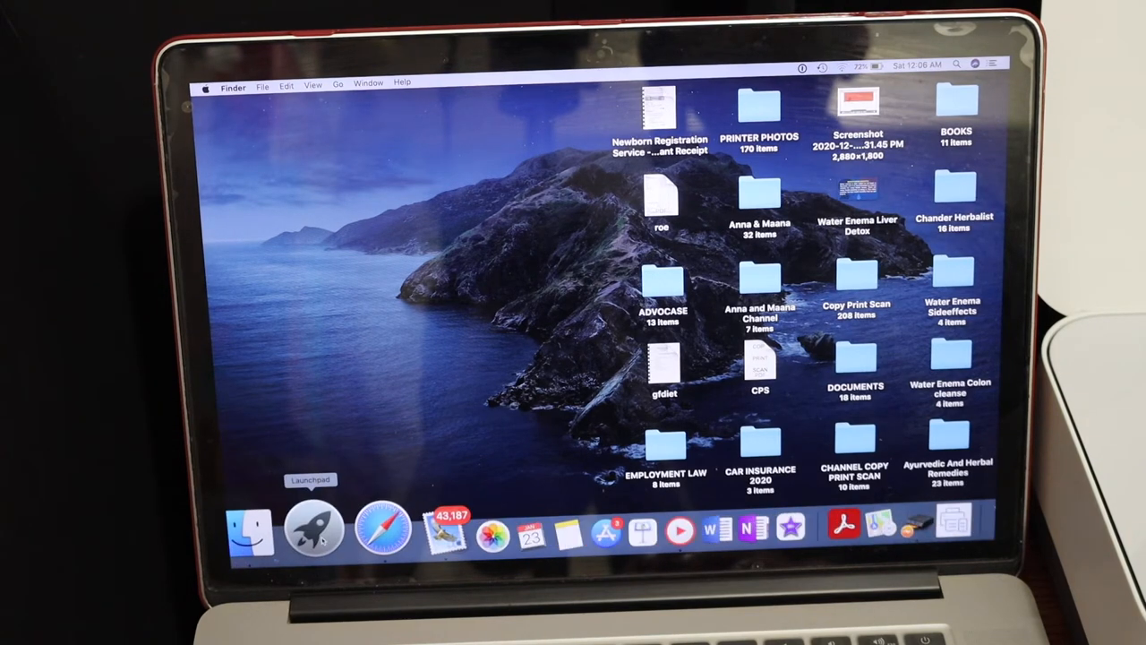
pyautogui.moveTo(383, 525)
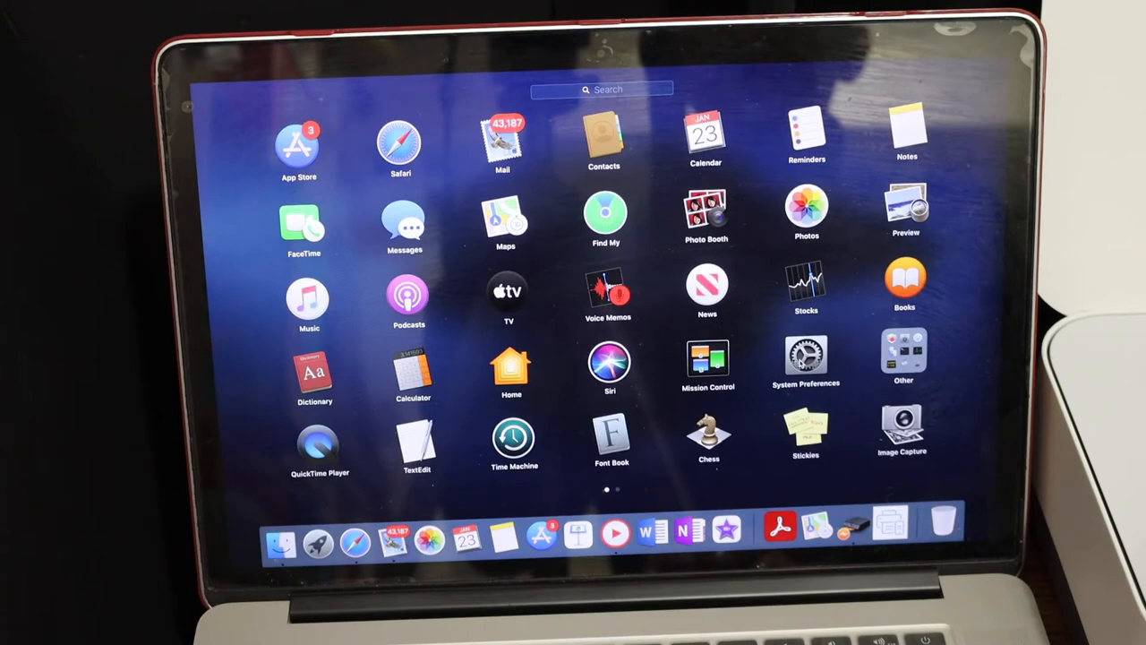
# Open System Preferences and go to the Printers & Scanners pane.
pyautogui.click(805, 358)
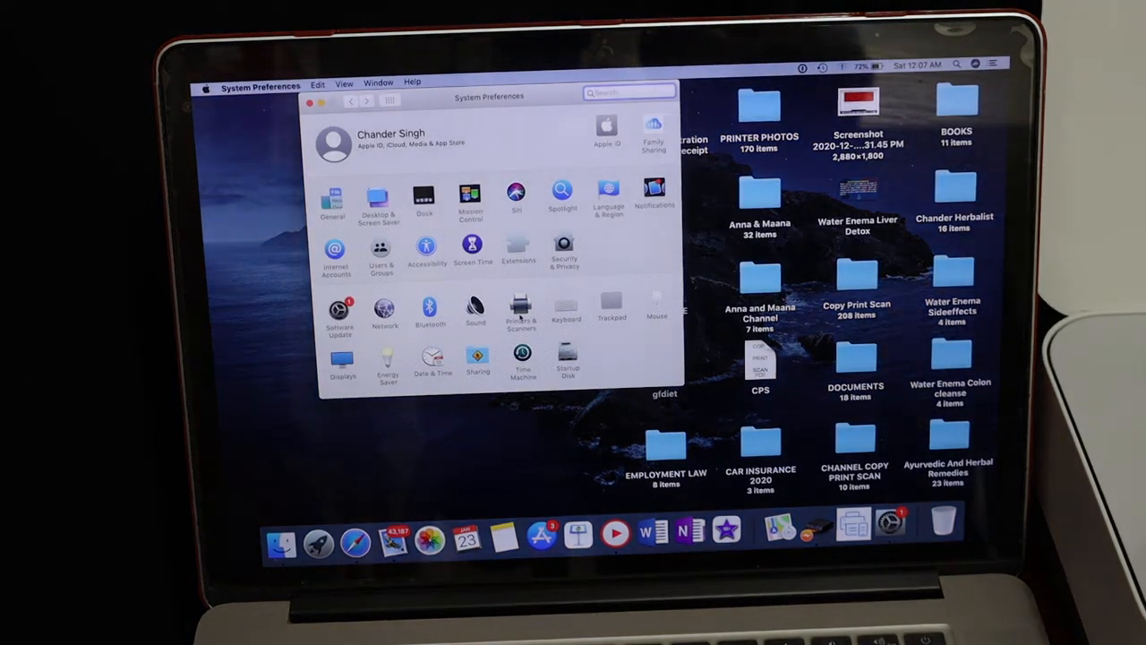
pyautogui.click(520, 308)
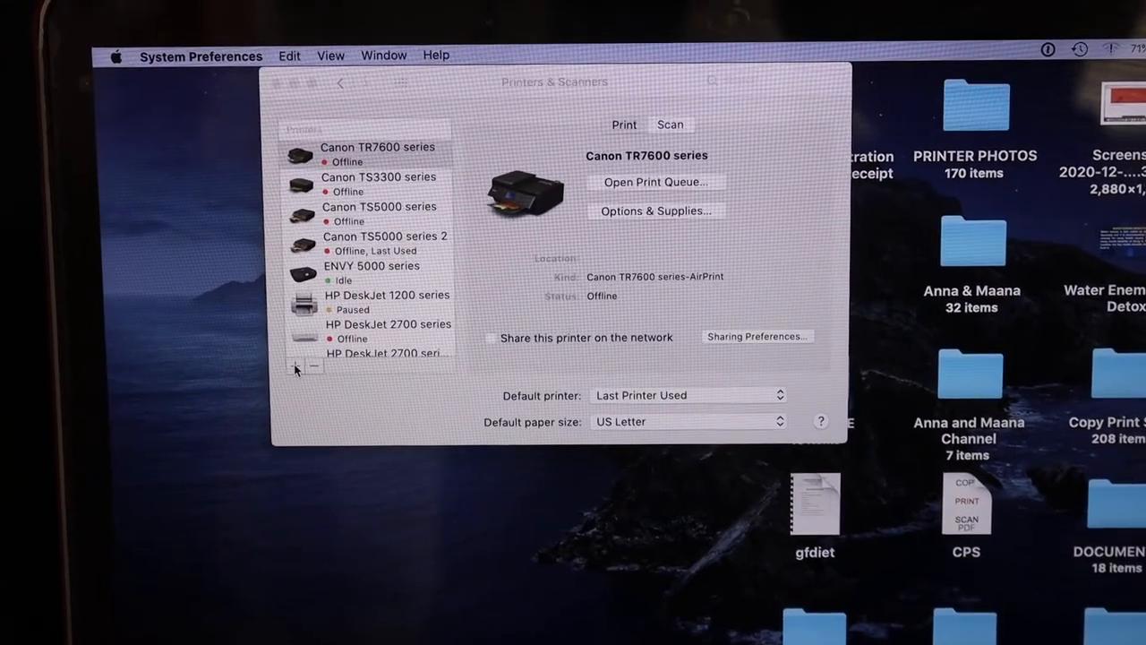
# Add the HP Tango printer to the Printers & Scanners list.
pyautogui.click(295, 367)
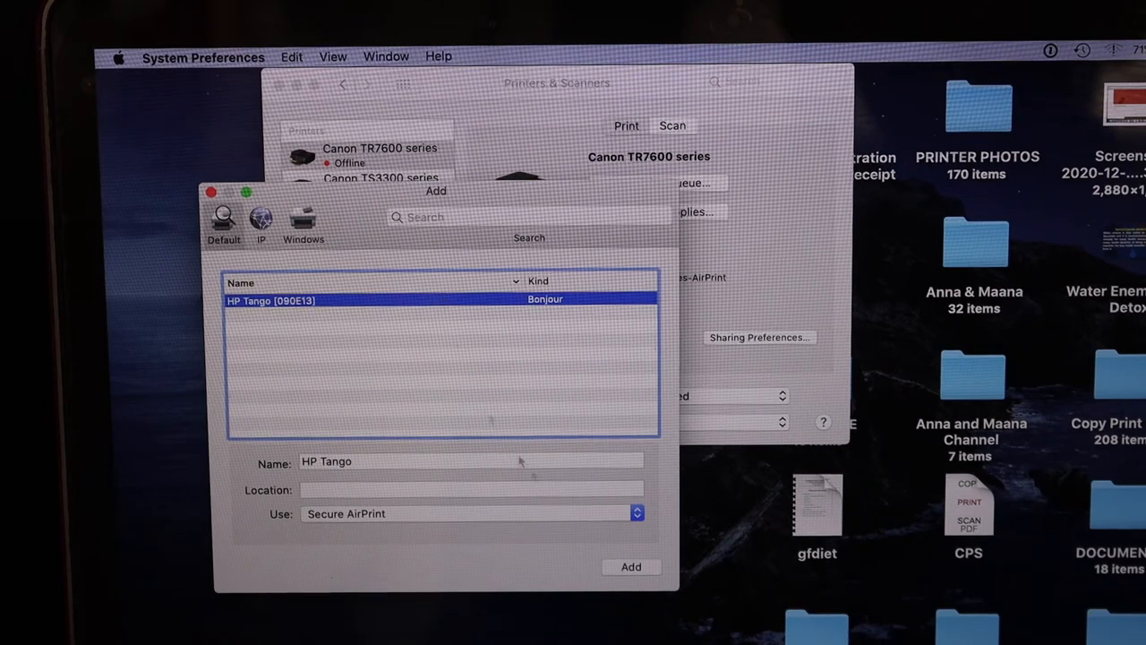
pyautogui.click(631, 566)
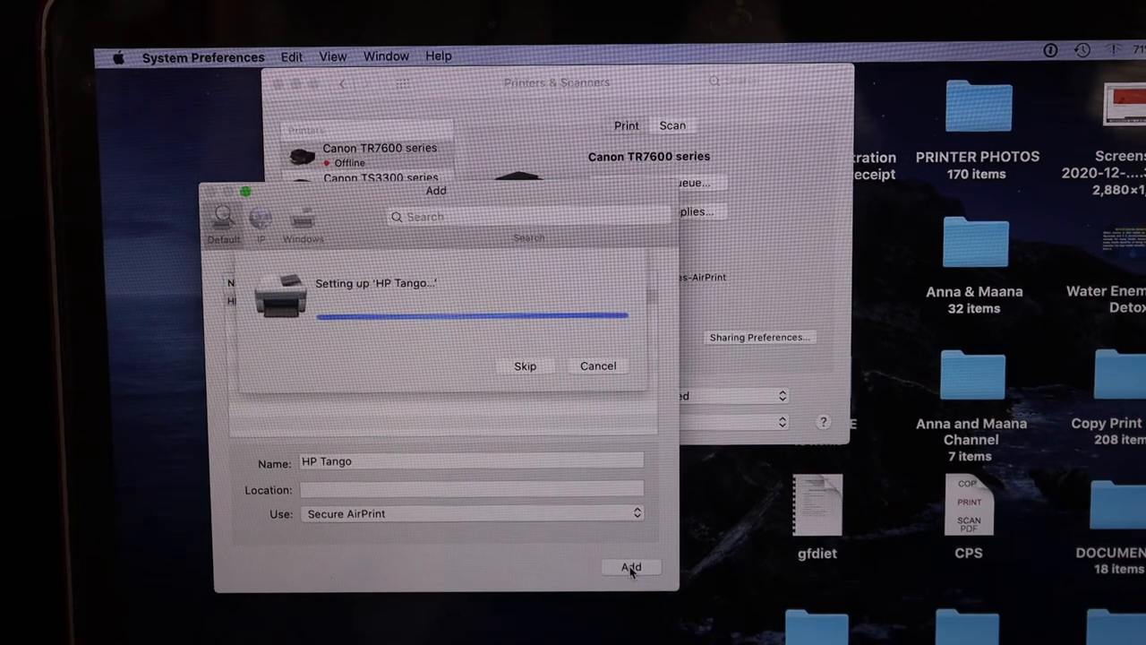
pyautogui.click(630, 567)
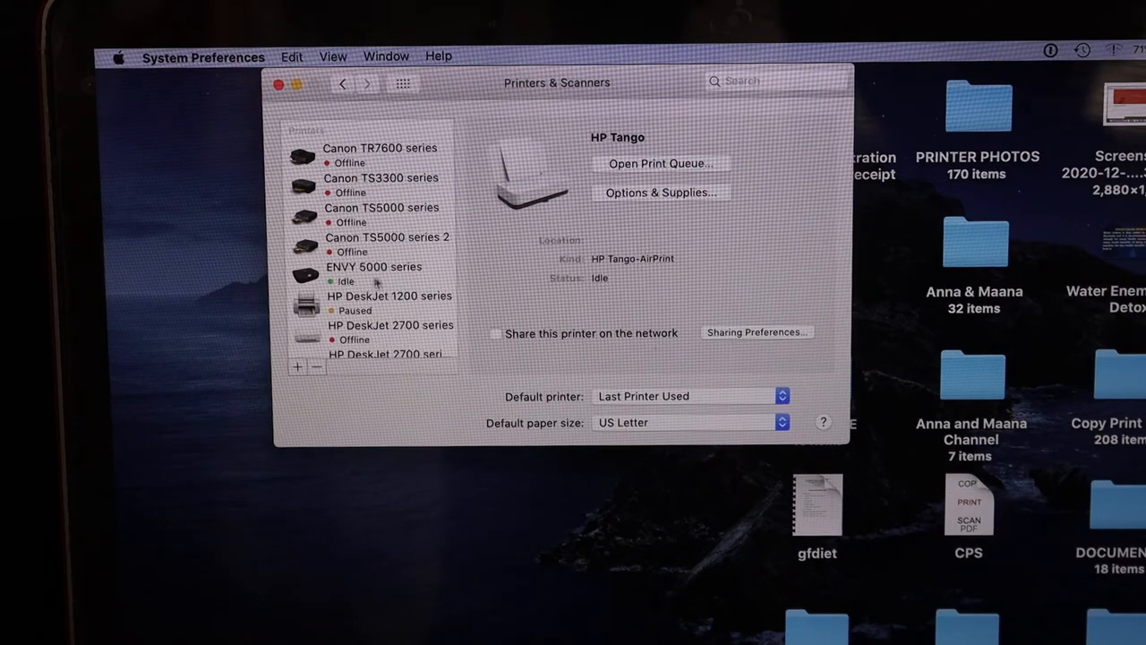
pyautogui.scroll(-3)
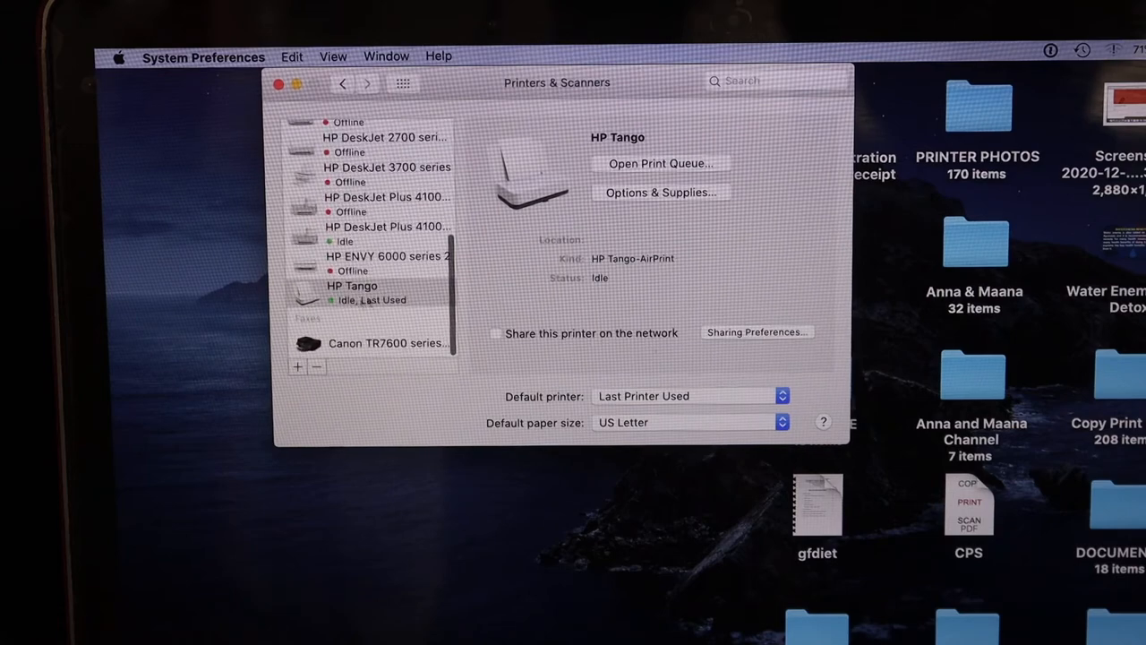
# Close System Preferences and open the CPS PDF from the desktop.
pyautogui.click(278, 83)
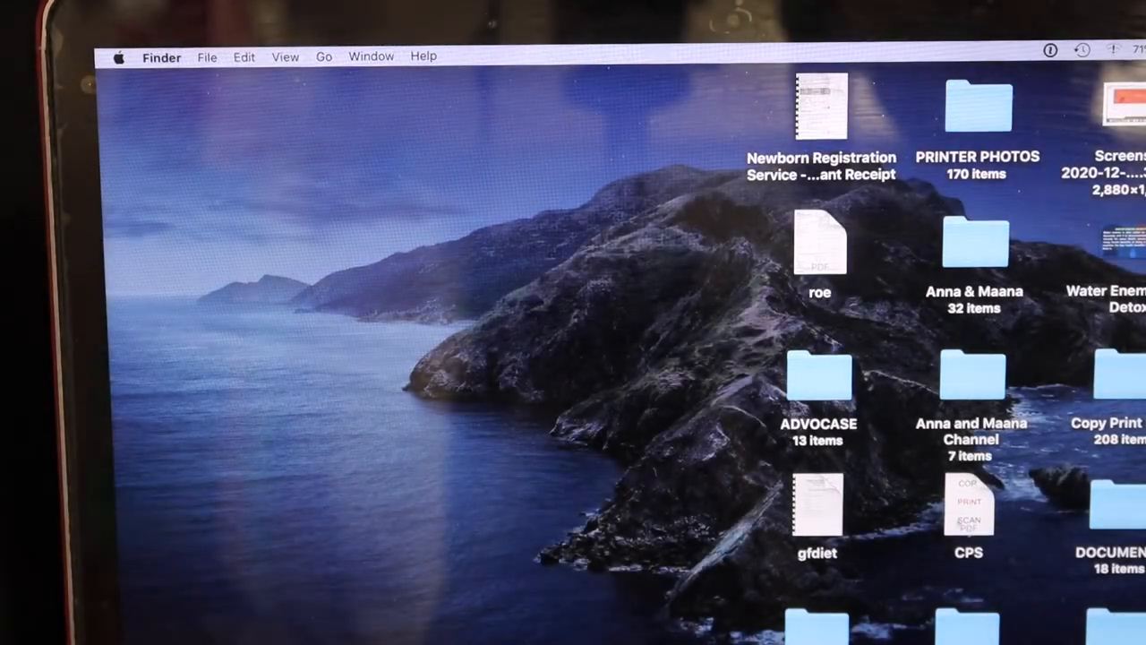
pyautogui.click(968, 505)
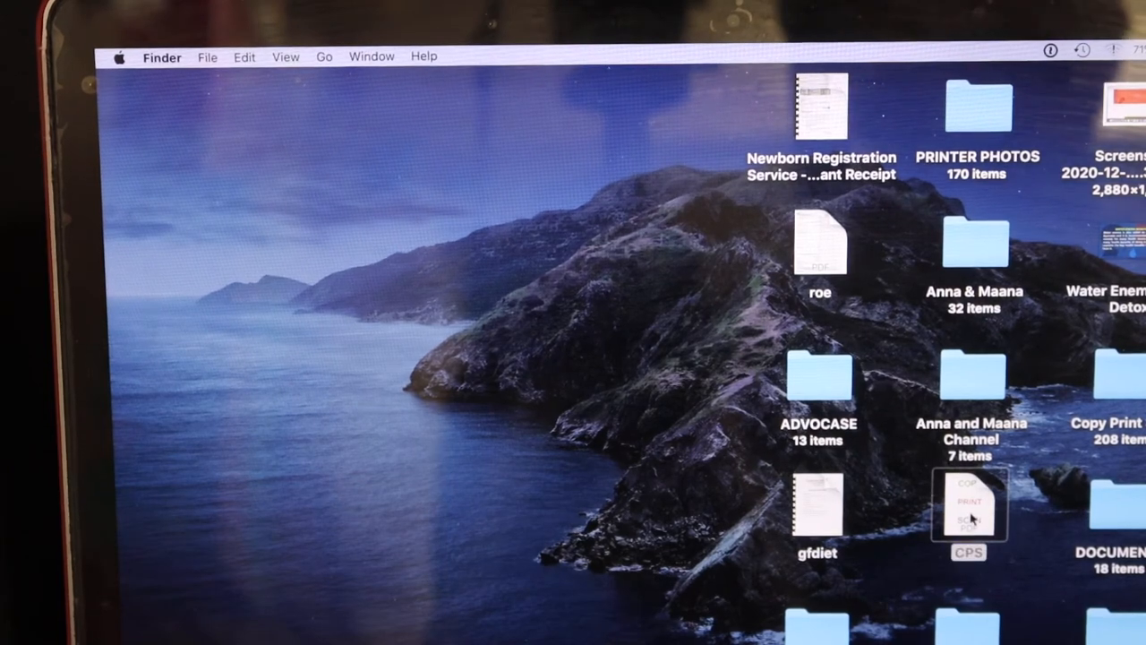
pyautogui.doubleClick(967, 502)
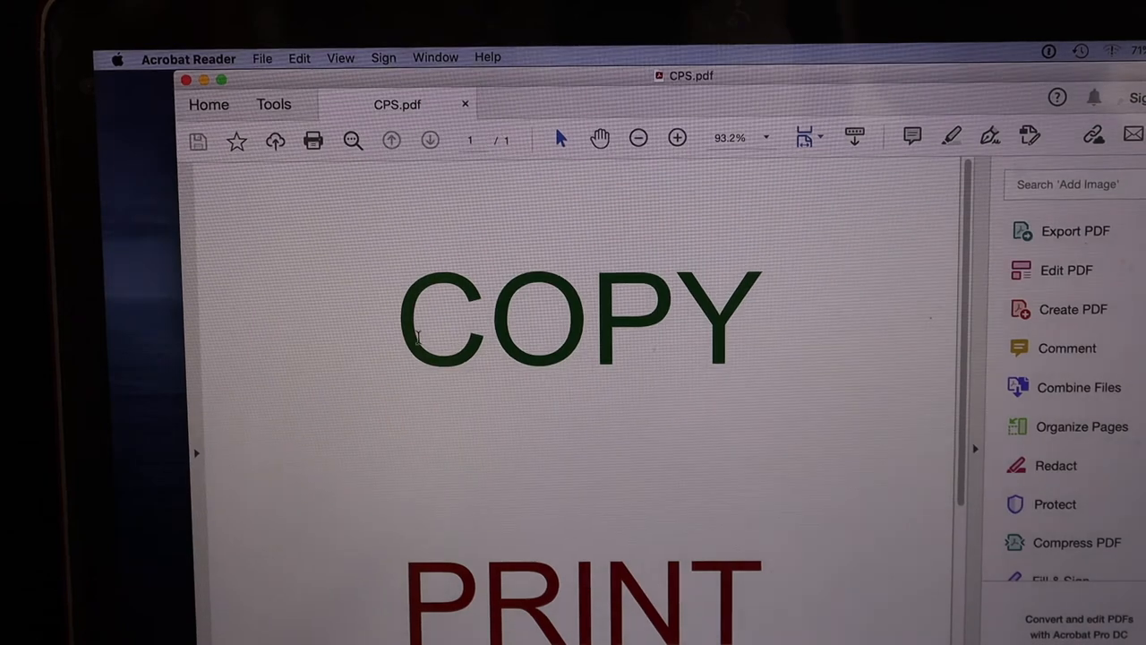
# Open the print dialog for CPS.pdf and select HP Tango as the printer.
pyautogui.click(1074, 230)
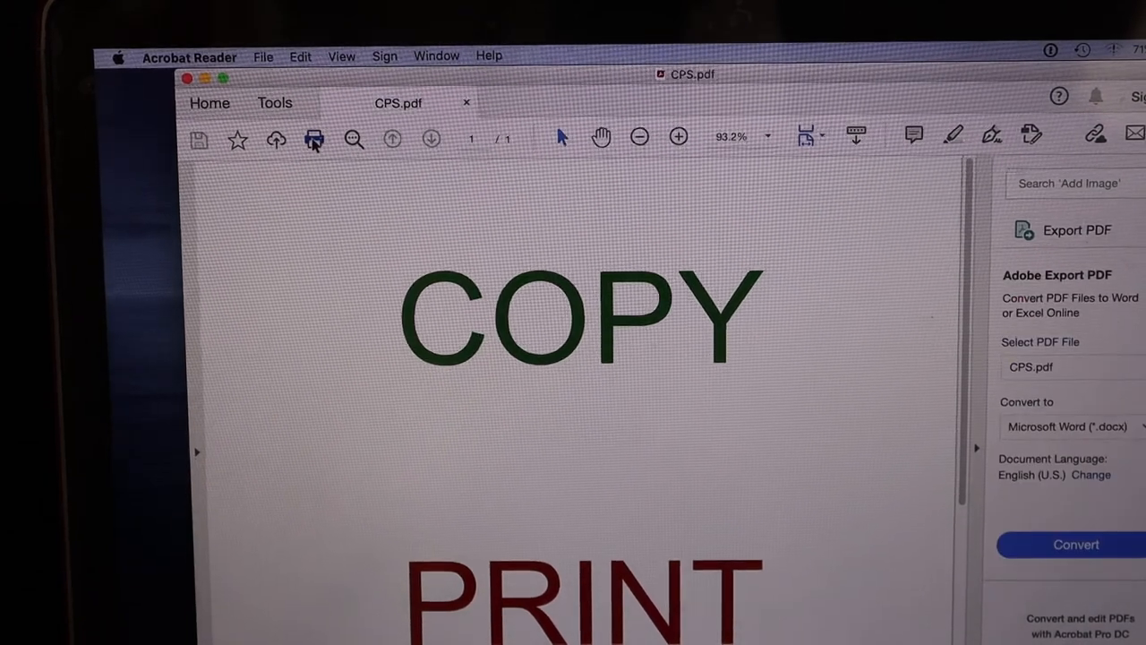
pyautogui.click(314, 137)
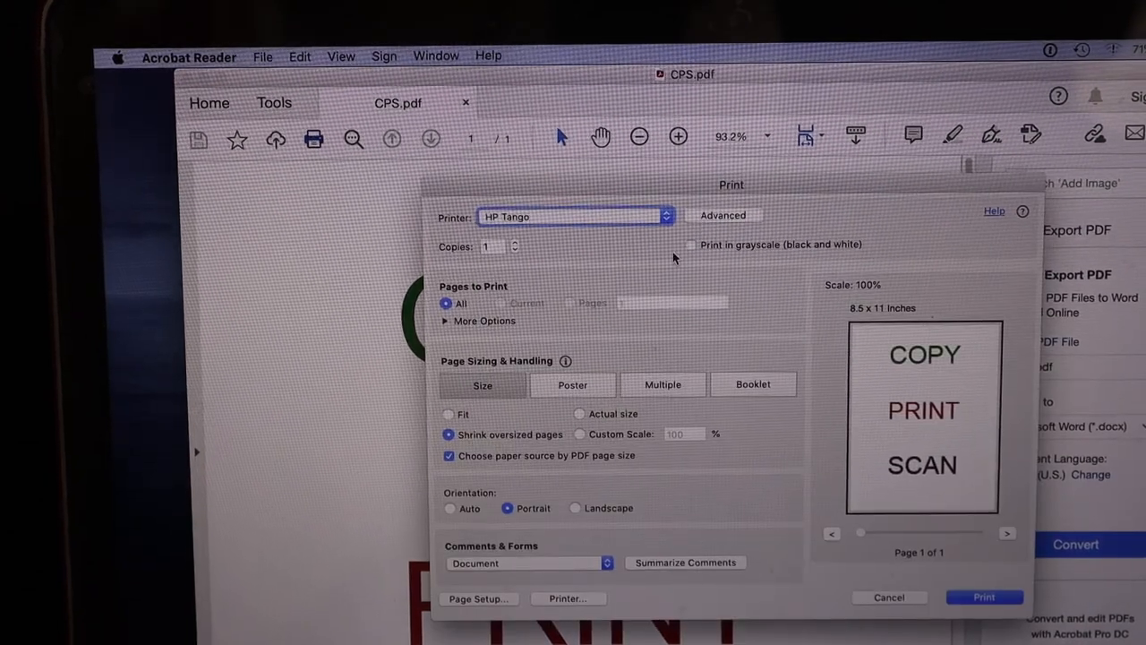
pyautogui.click(573, 216)
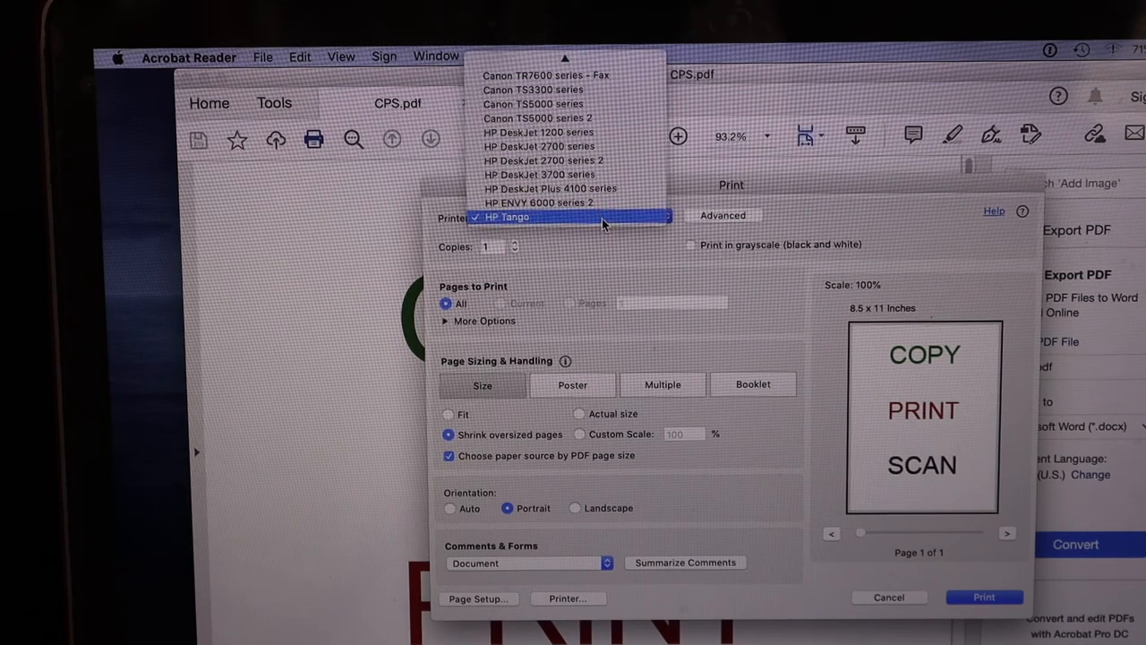
pyautogui.click(506, 217)
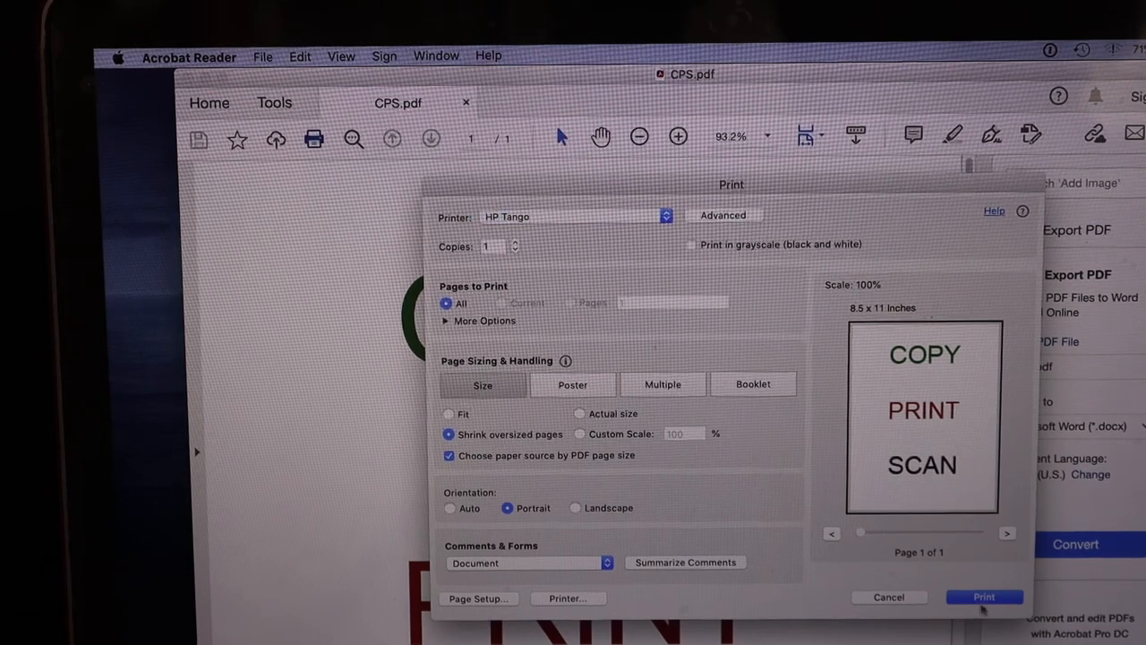